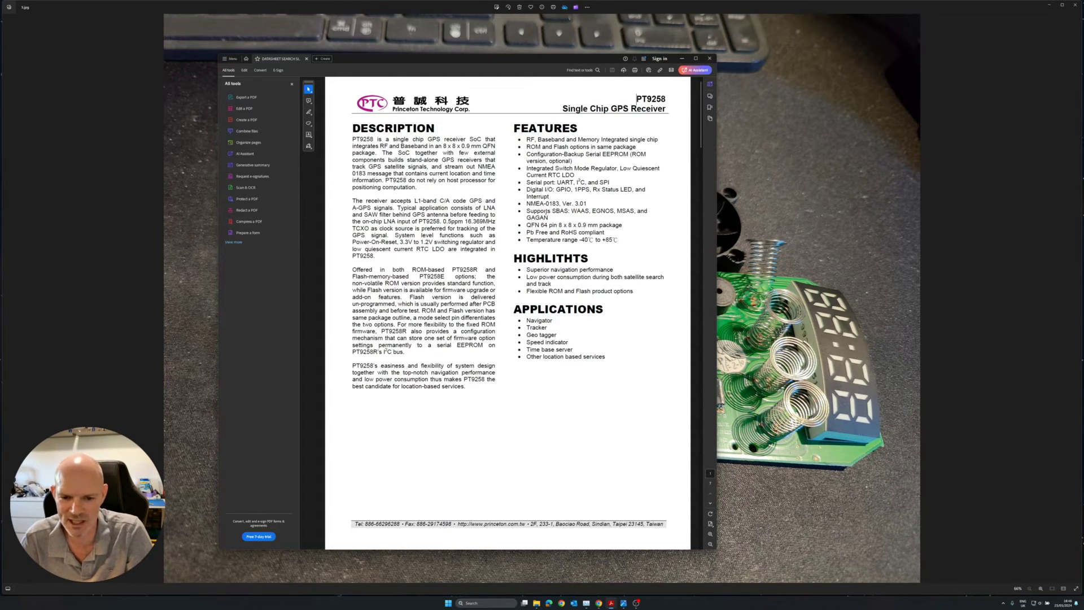
{"action": "scroll", "scroll_direction": "down", "scroll_amount": 3}
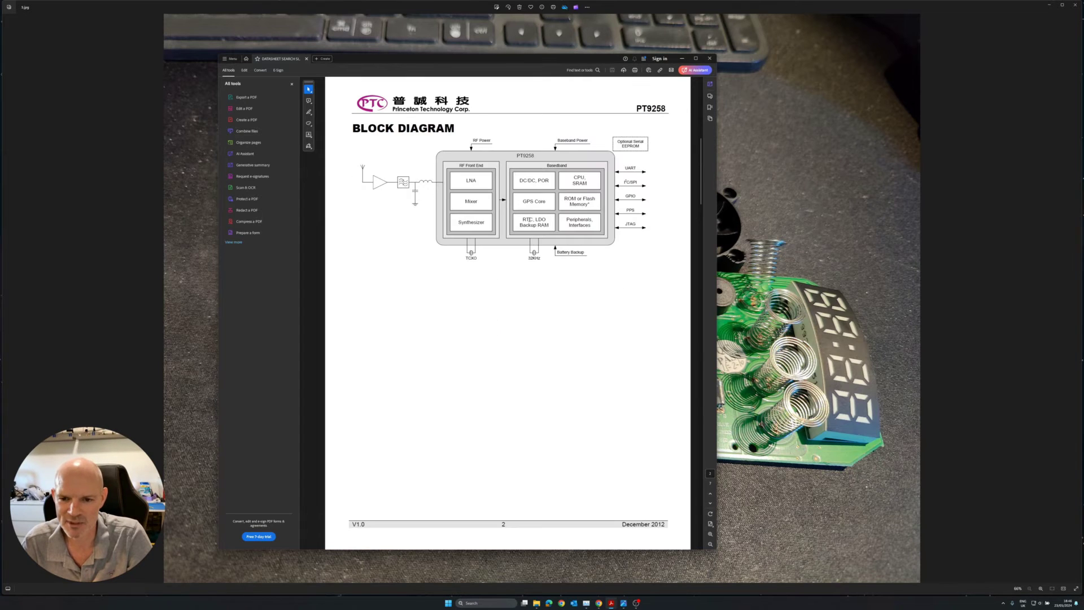
{"action": "scroll", "scroll_direction": "down", "scroll_amount": 3}
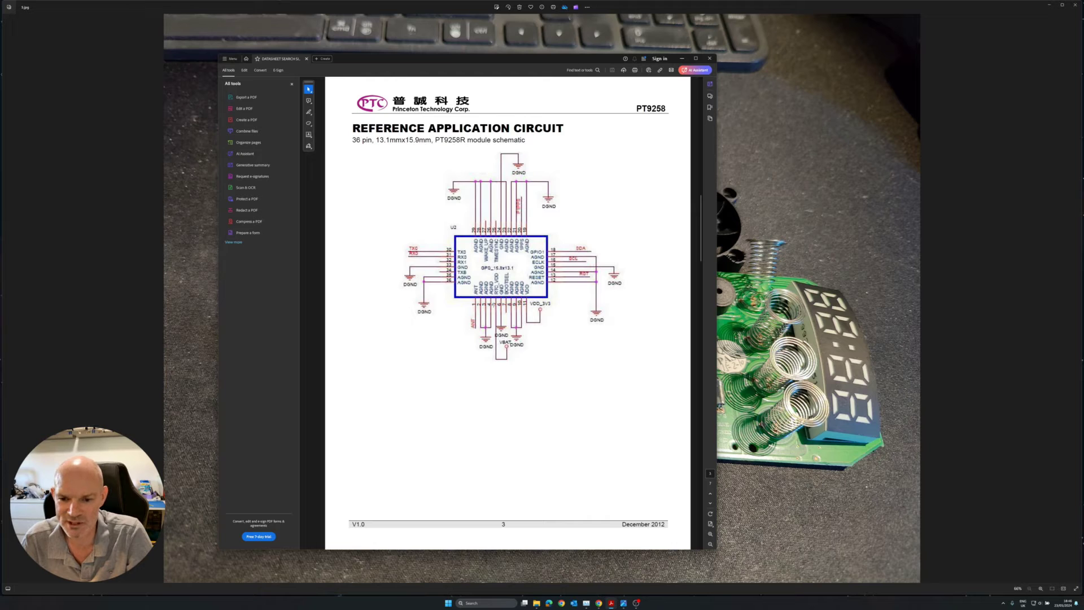
{"action": "scroll", "scroll_direction": "down", "scroll_amount": 3}
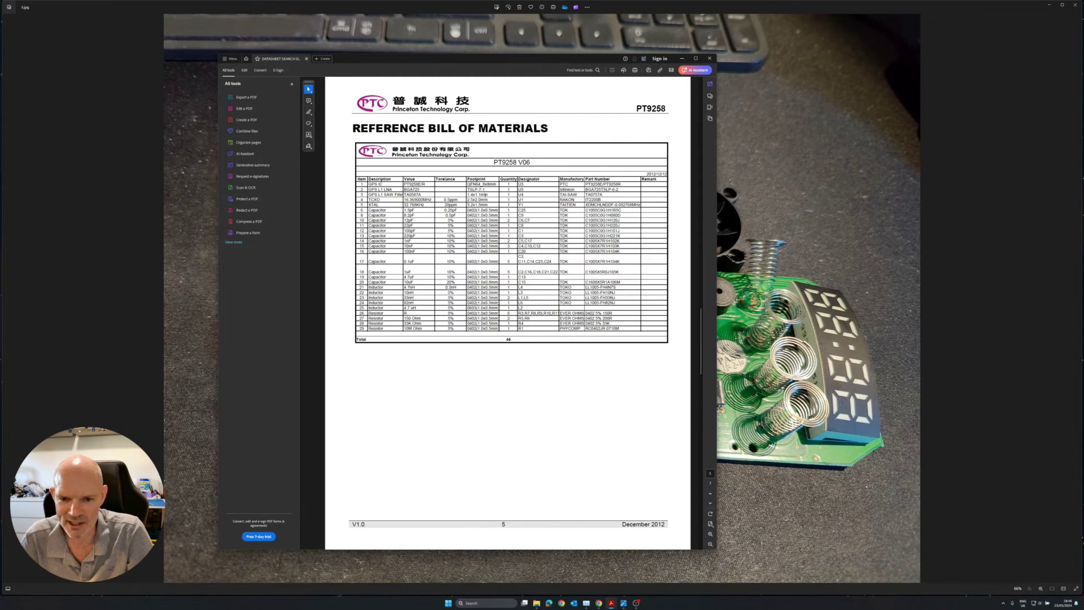
{"action": "scroll", "scroll_direction": "down", "scroll_amount": 3}
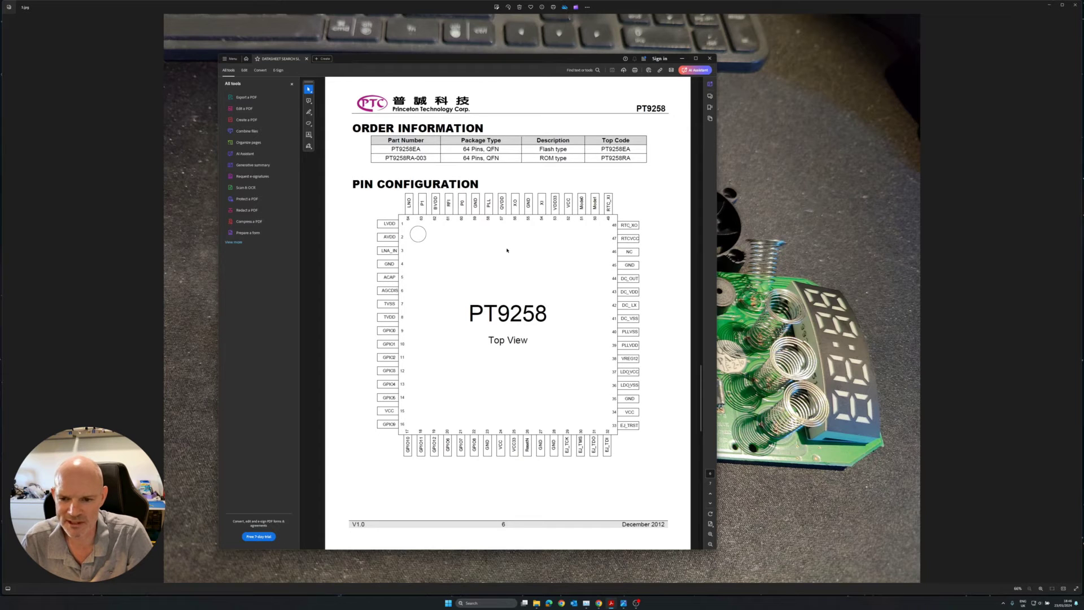
{"action": "mouse_move", "coordinate": [629, 371]}
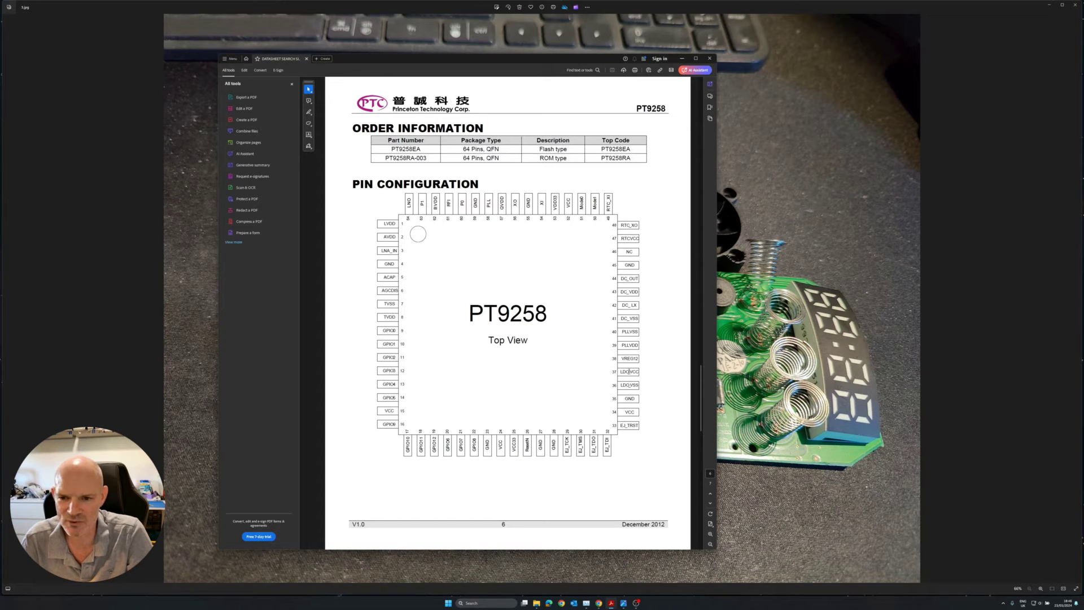
{"action": "scroll", "scroll_direction": "down", "scroll_amount": 3}
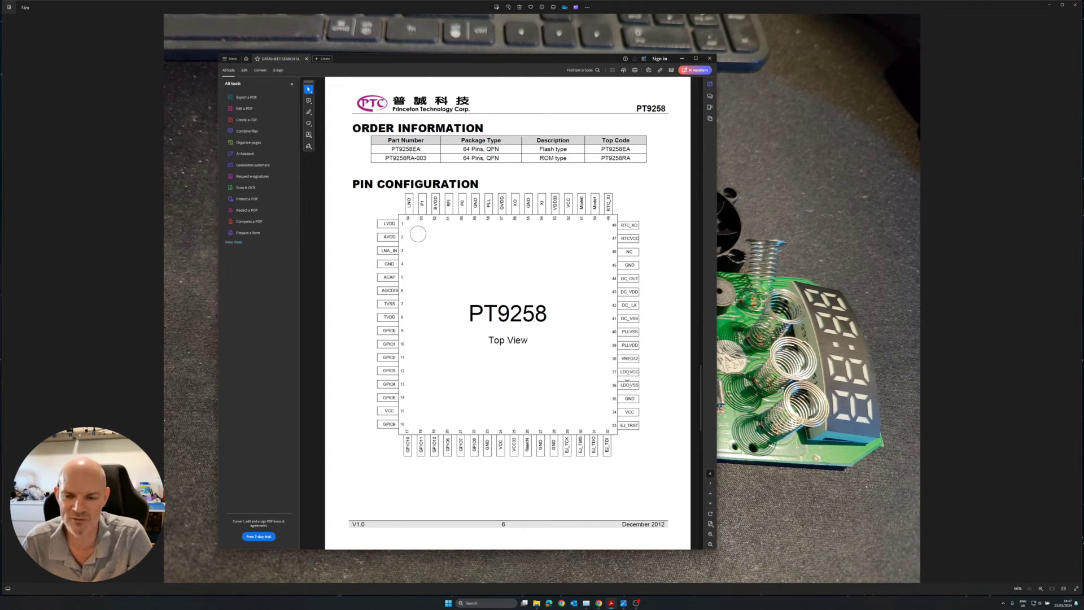
{"action": "mouse_move", "coordinate": [576, 253]}
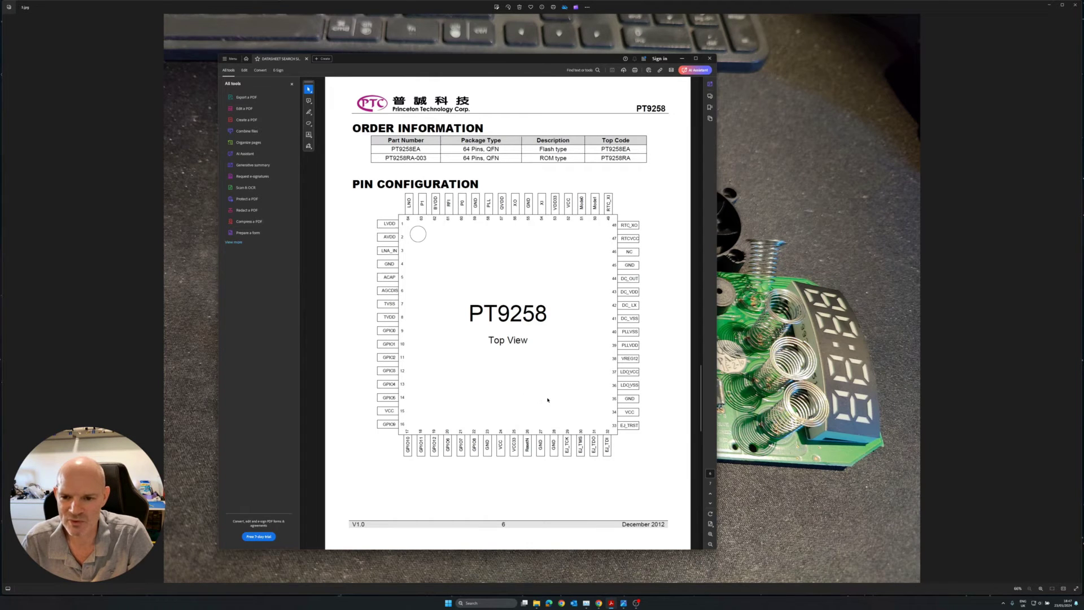
{"action": "mouse_move", "coordinate": [551, 381]}
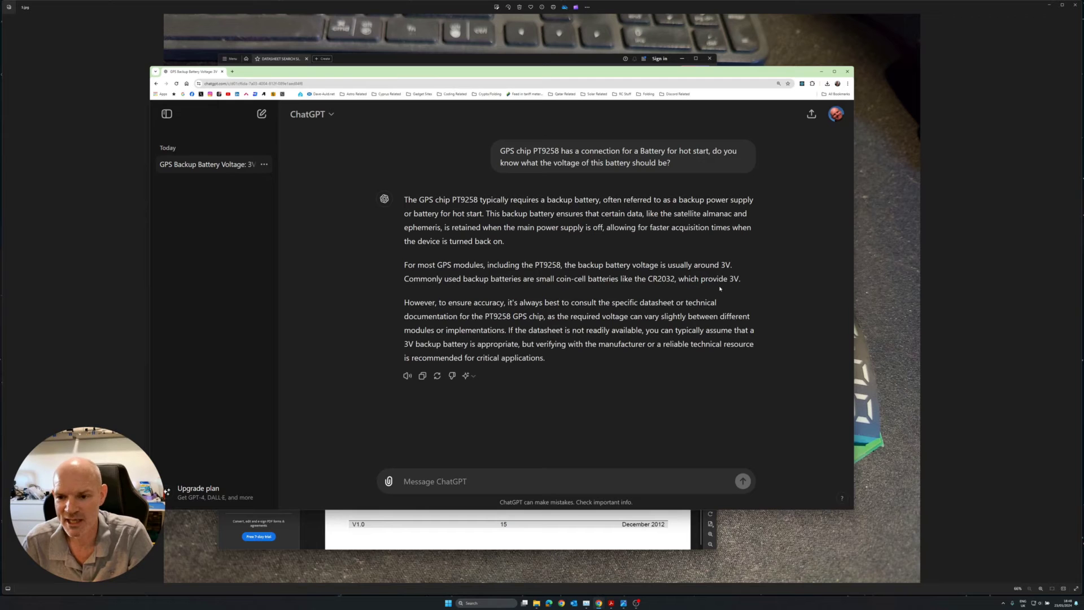
{"action": "mouse_move", "coordinate": [871, 384]}
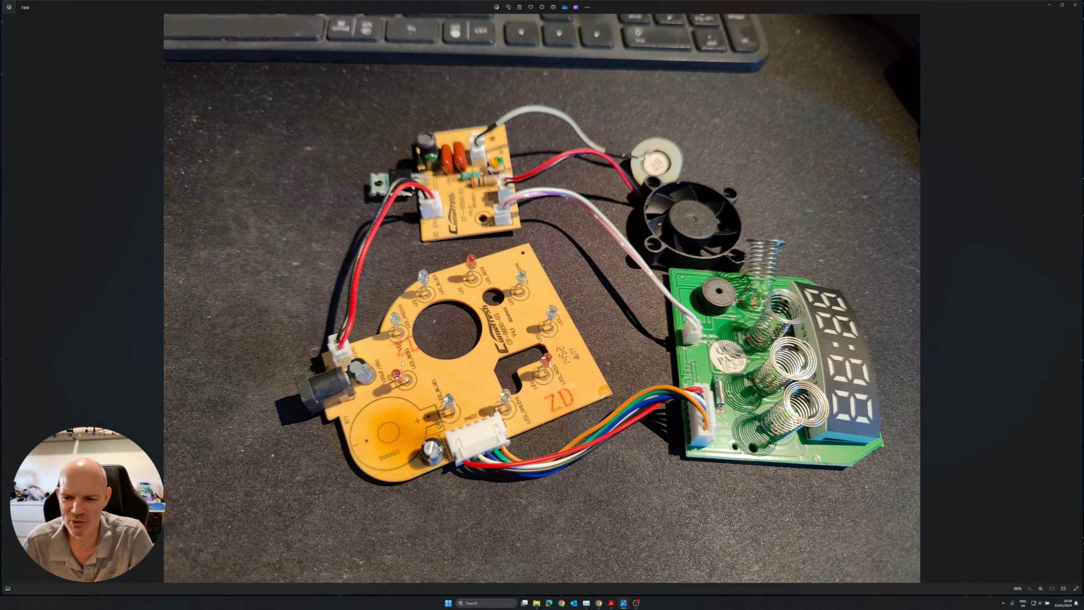
{"action": "mouse_move", "coordinate": [621, 353]}
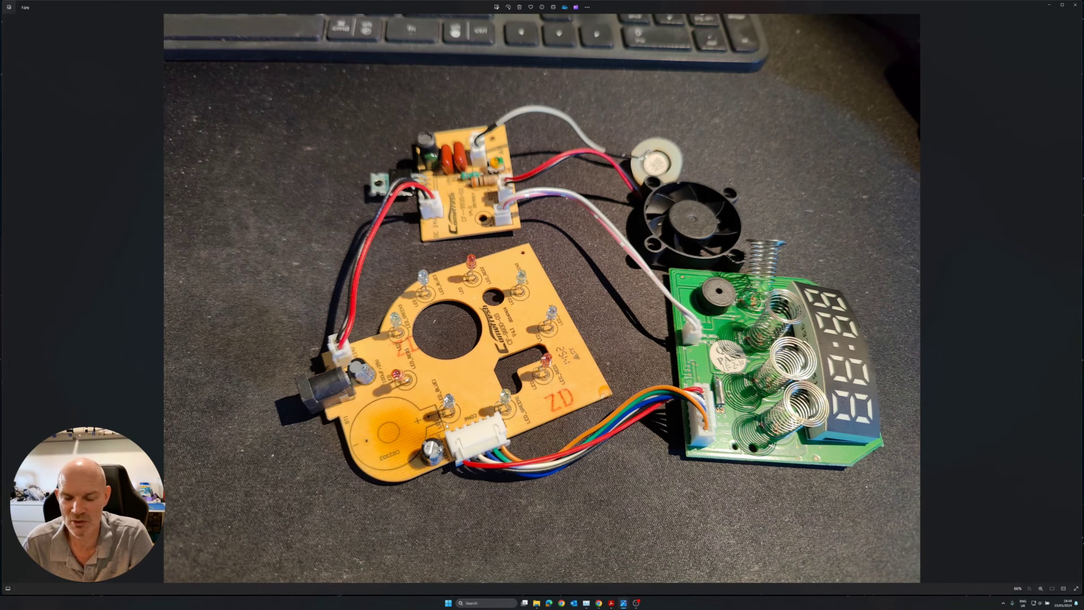
{"action": "mouse_move", "coordinate": [1075, 298]}
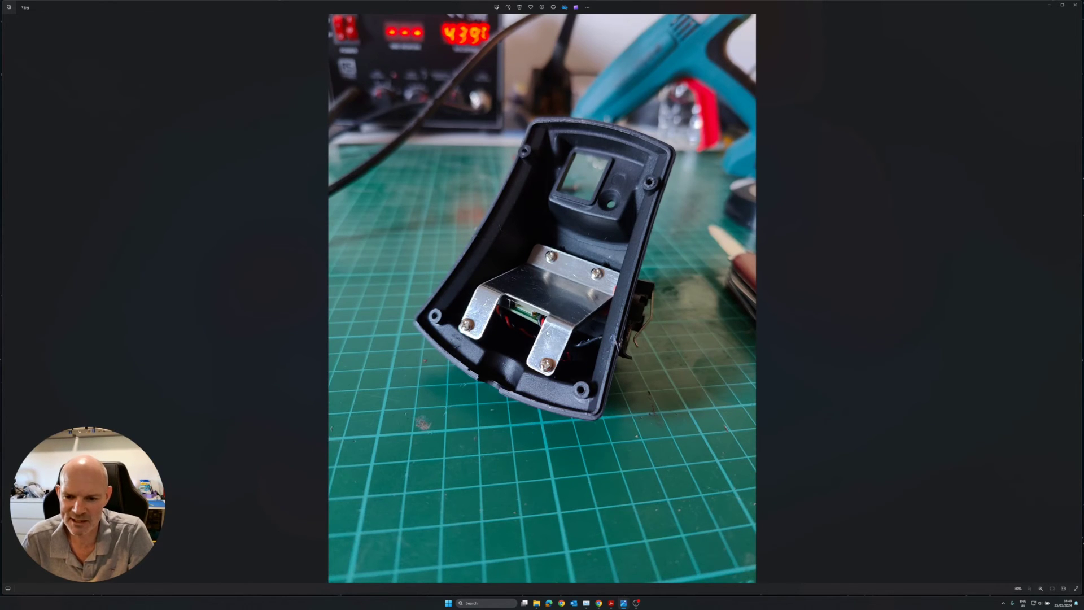
{"action": "mouse_move", "coordinate": [1065, 304]}
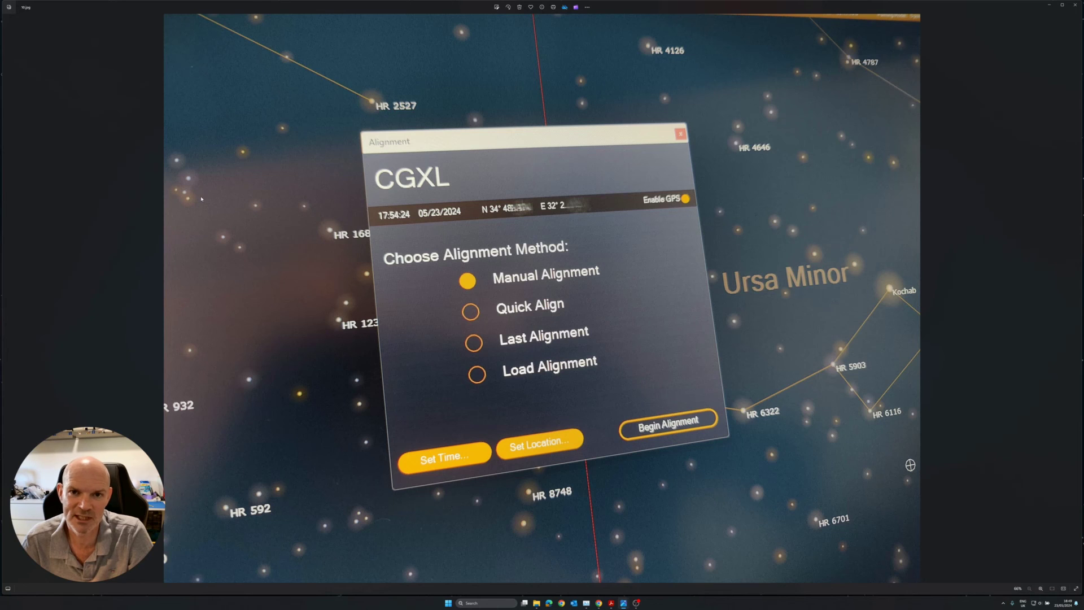
{"action": "mouse_move", "coordinate": [394, 275]}
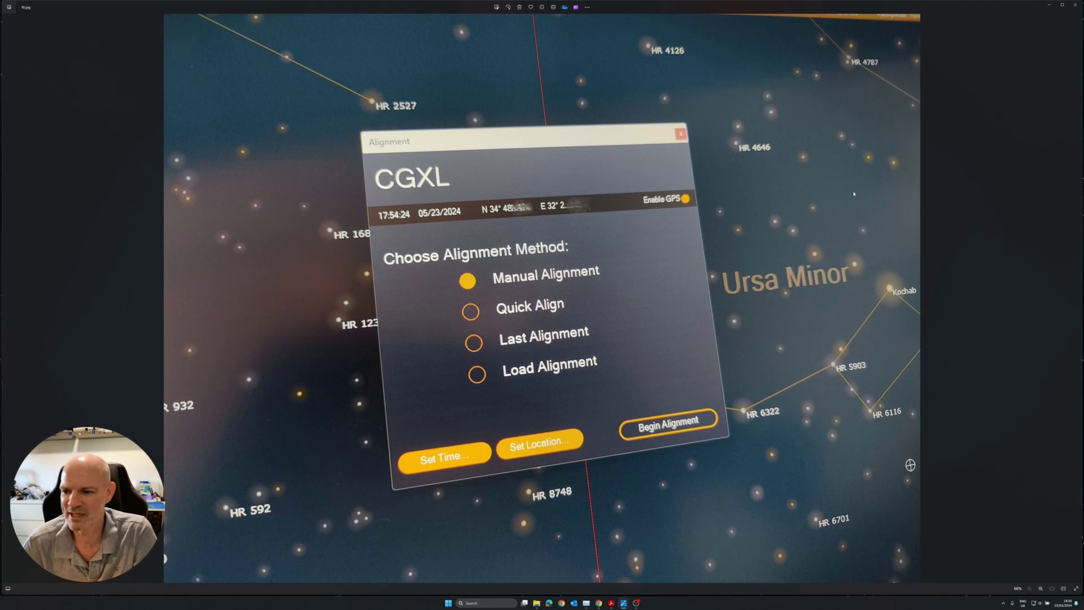
{"action": "mouse_move", "coordinate": [770, 262]}
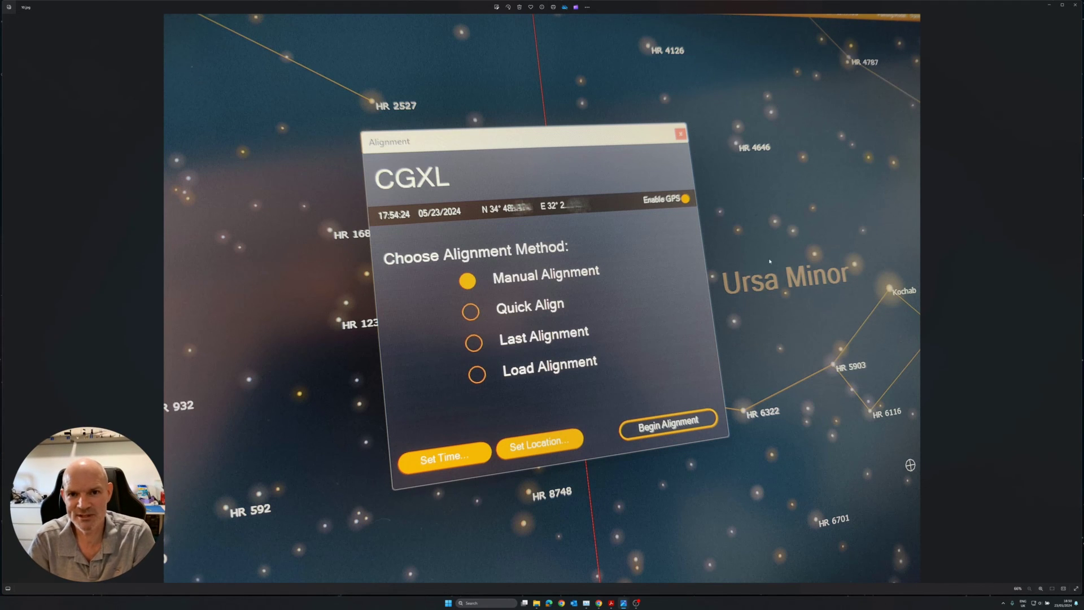